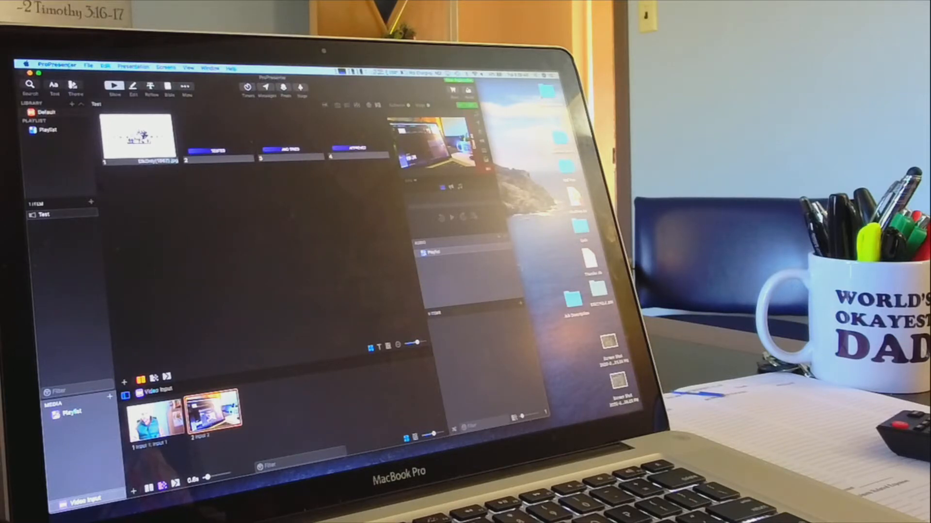
Open Video Input Configuration from the Video Input bin and add Input 3.
left_click(54, 66)
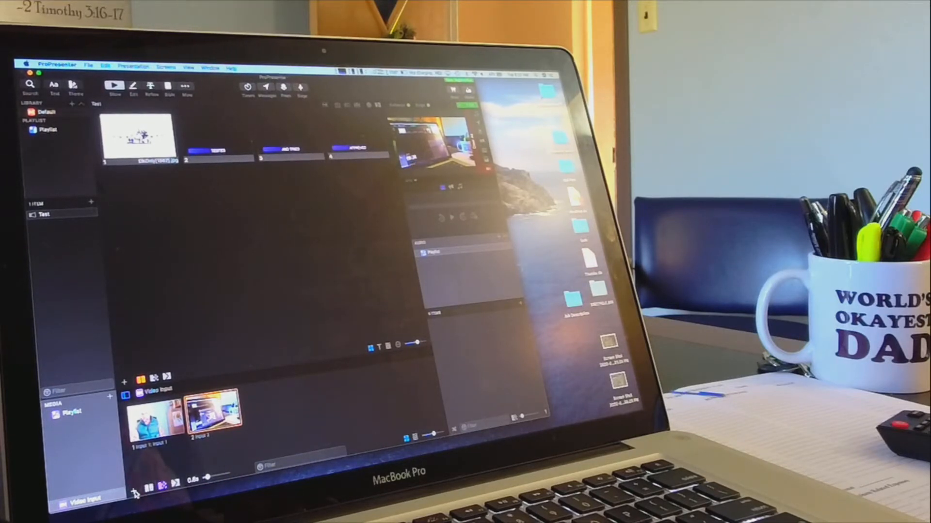
left_click(84, 499)
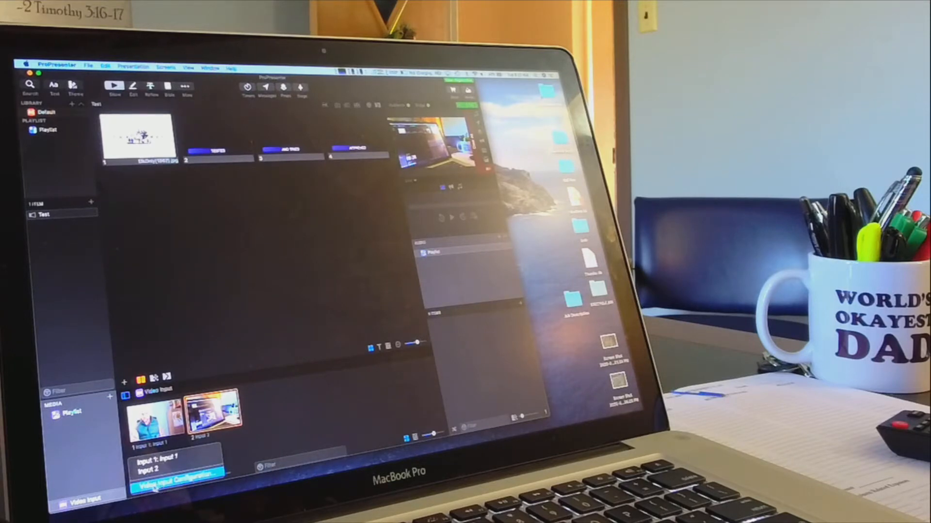
left_click(175, 487)
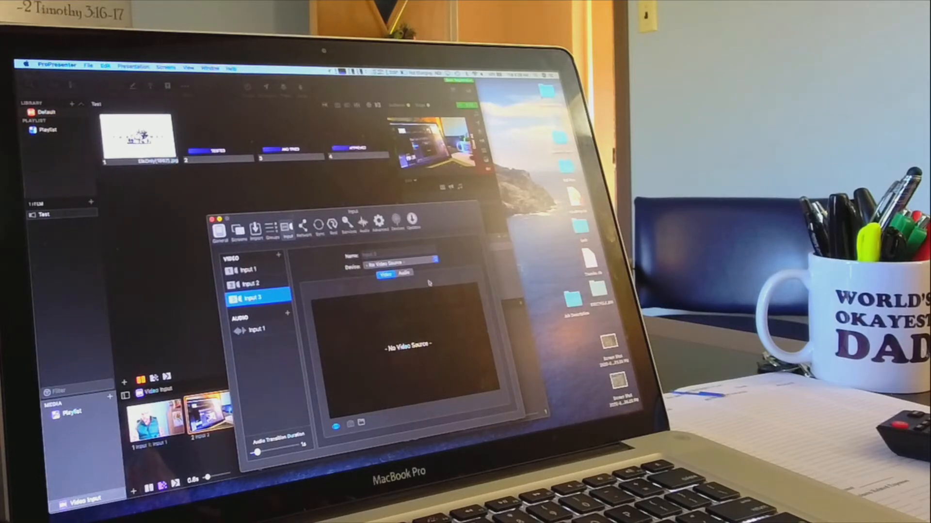
Set Input 3's device to the networked iMac's Scan Converter NDI source.
left_click(401, 260)
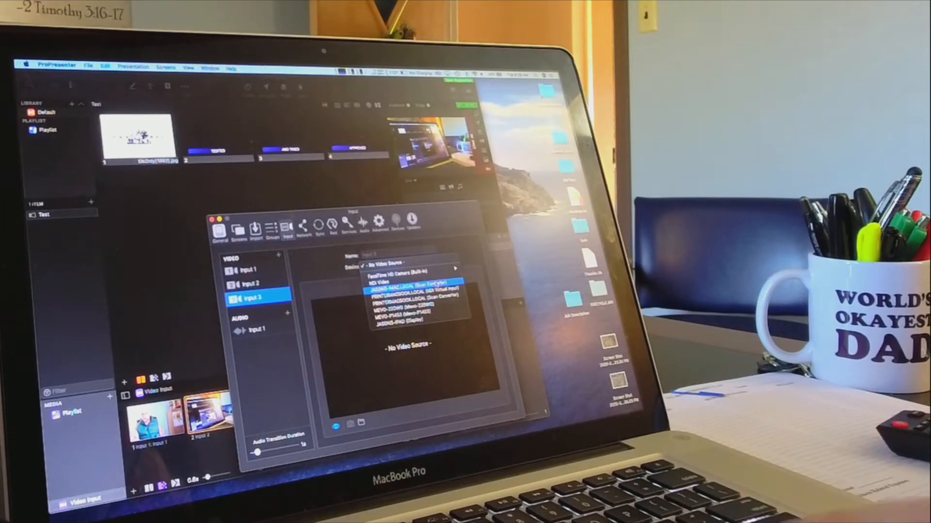
left_click(407, 287)
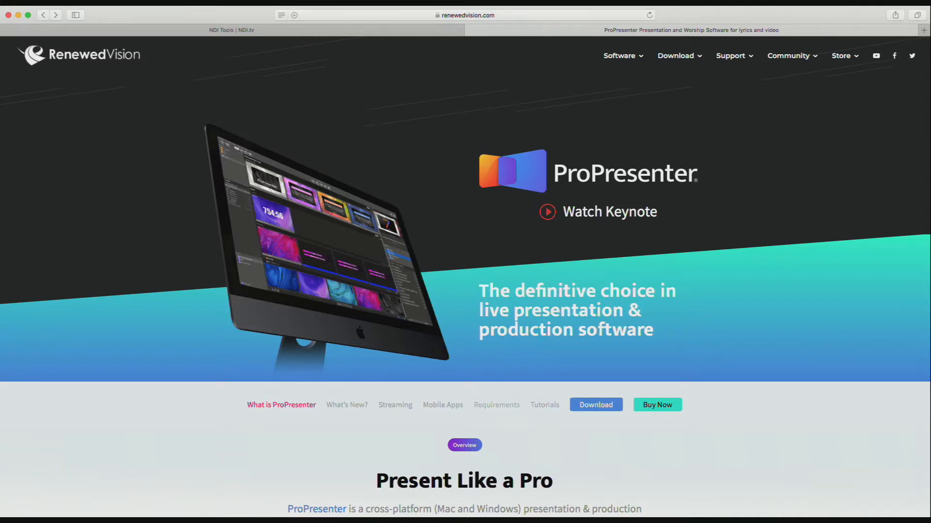
Read through ProPresenter's System Requirements page on renewedvision.com.
left_click(496, 404)
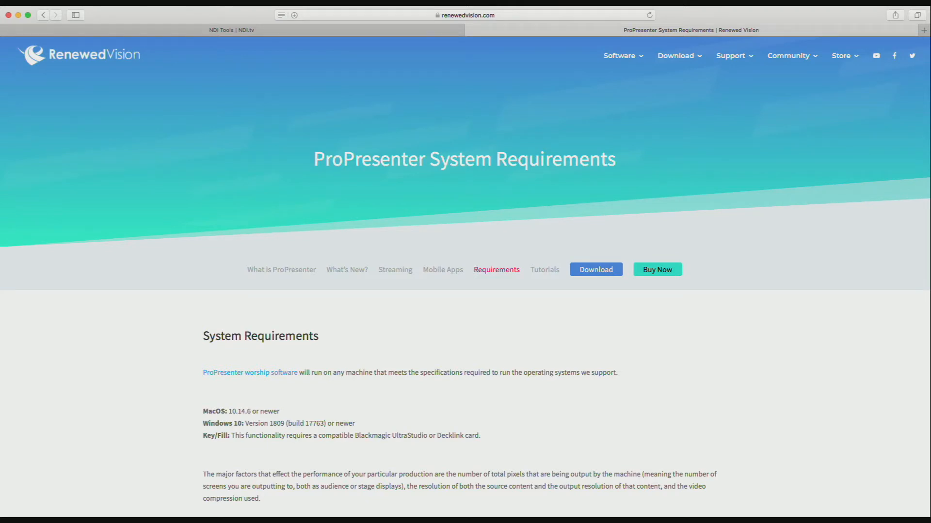
scroll("down", 3)
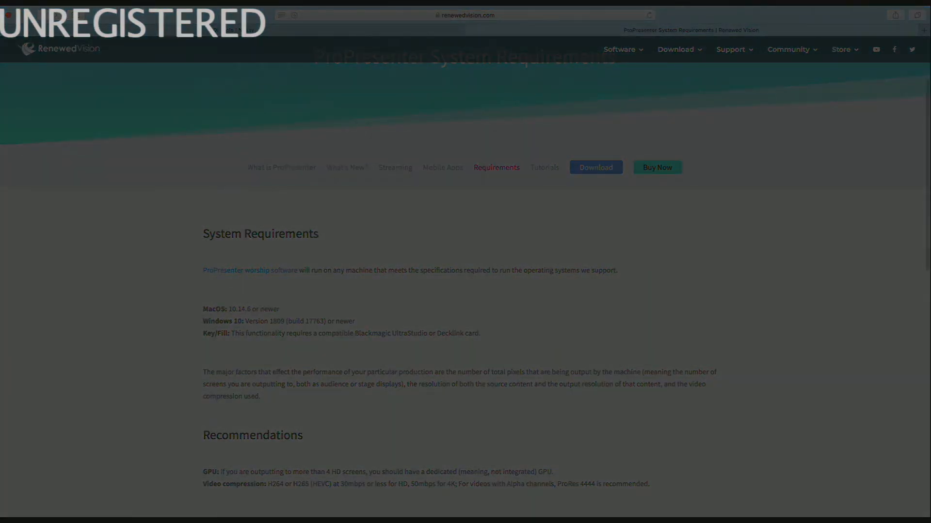
scroll("down", 3)
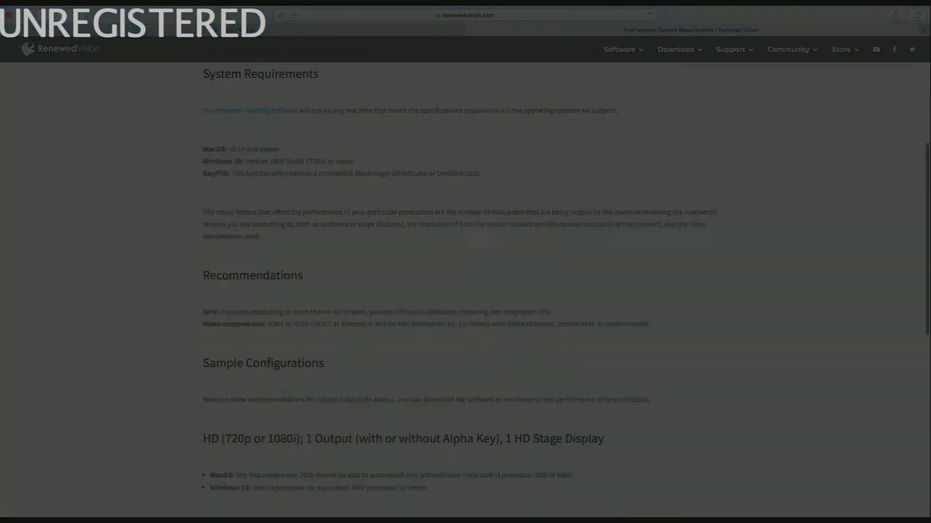
scroll("down", 3)
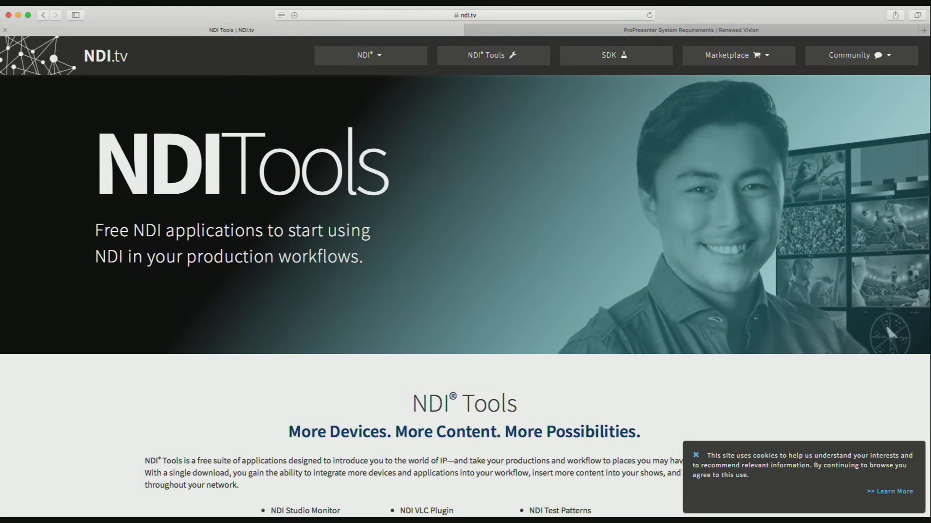
left_click(466, 16)
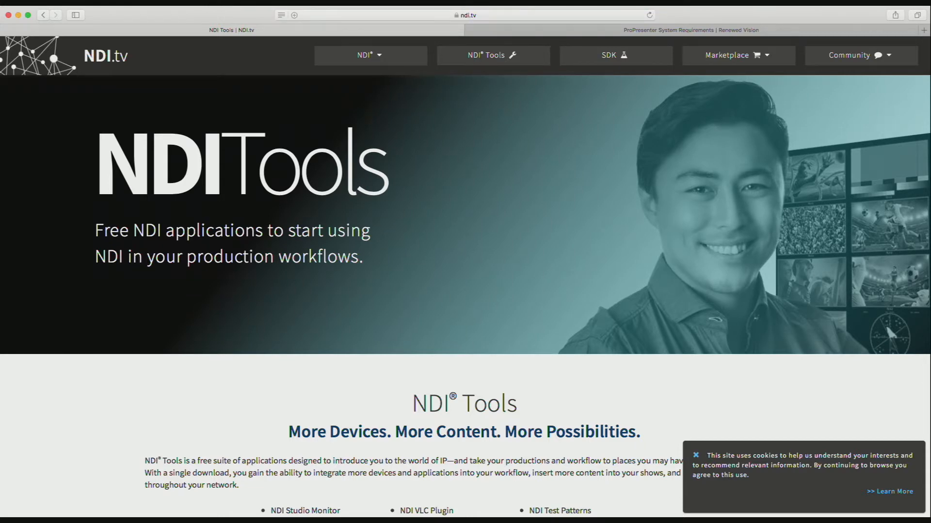
scroll("down", 3)
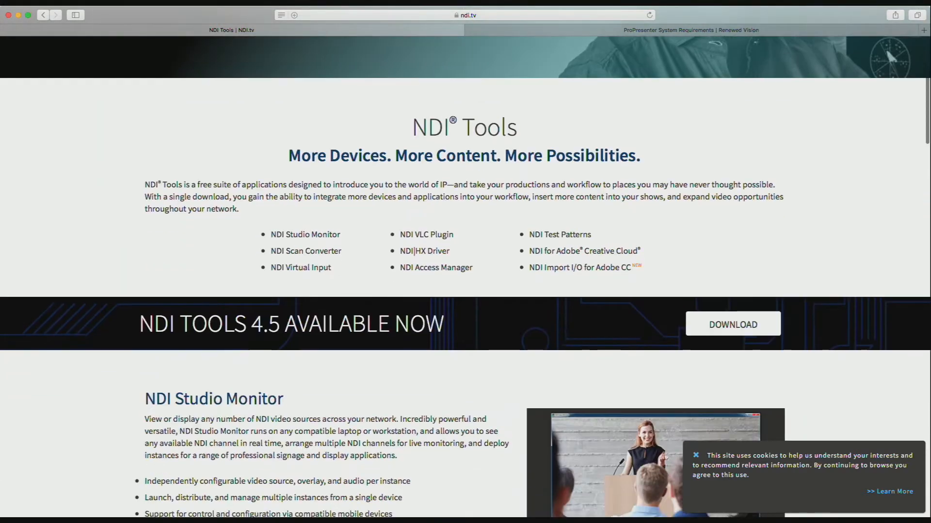
scroll("down", 3)
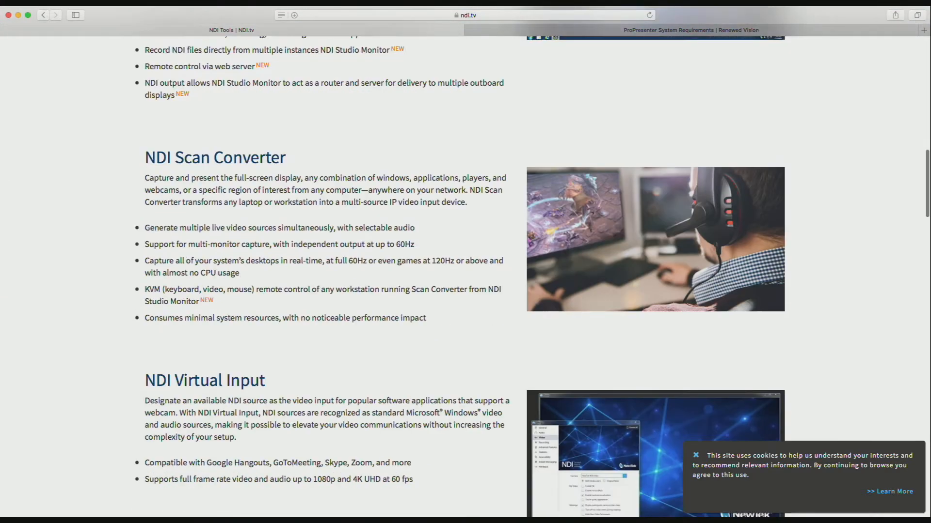
scroll("up", 3)
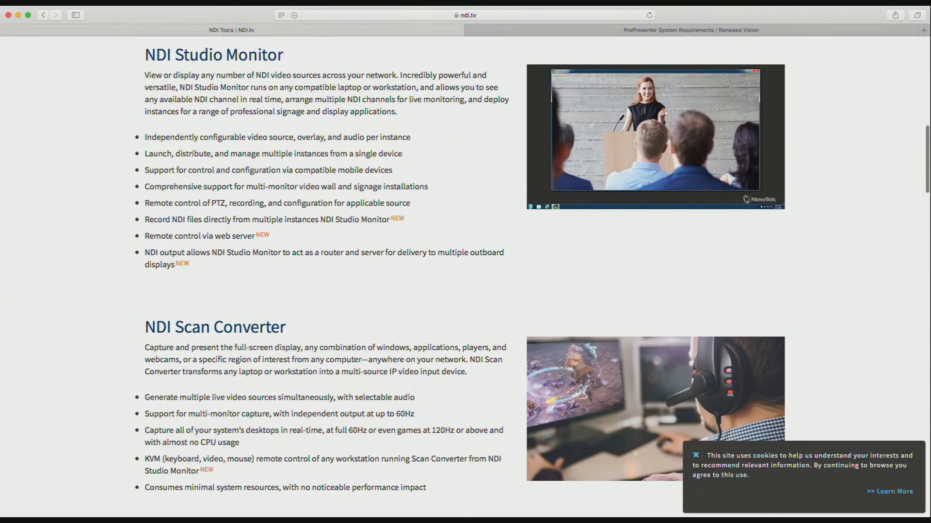
scroll("down", 3)
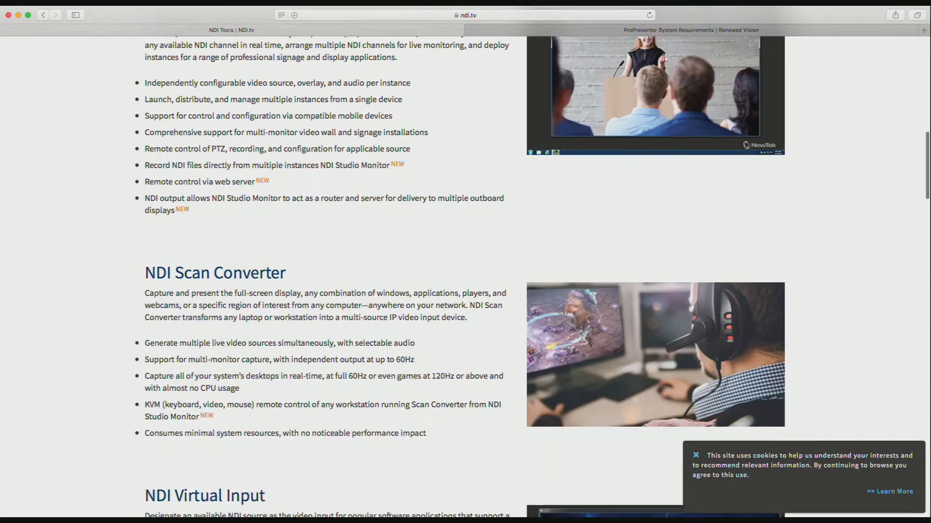
scroll("down", 3)
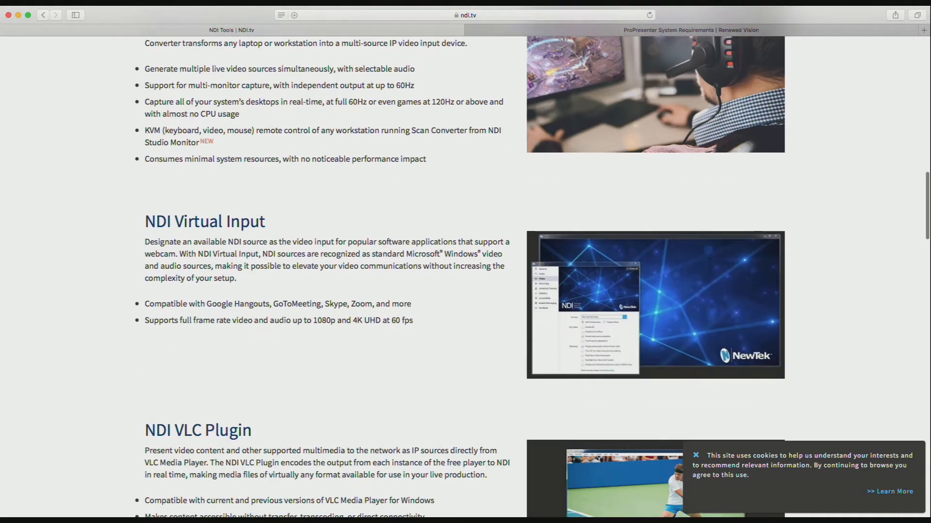
scroll("down", 3)
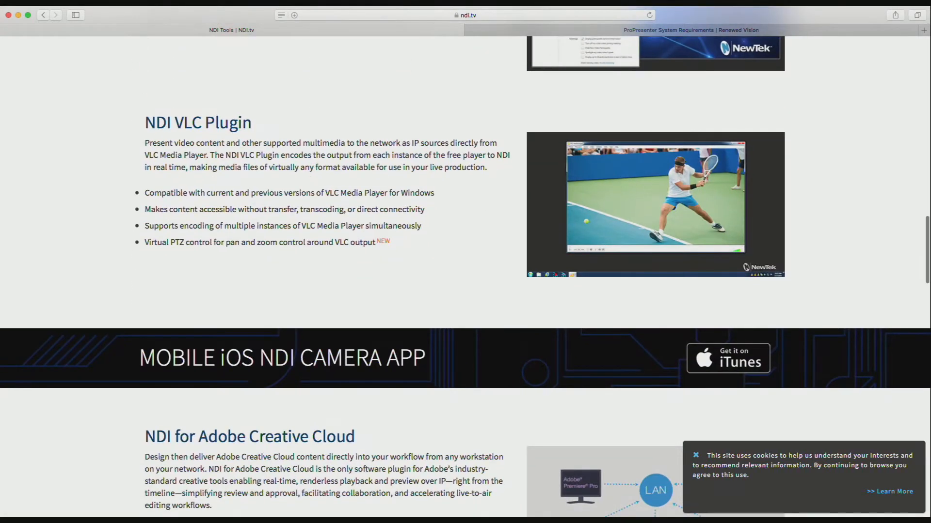
scroll("down", 3)
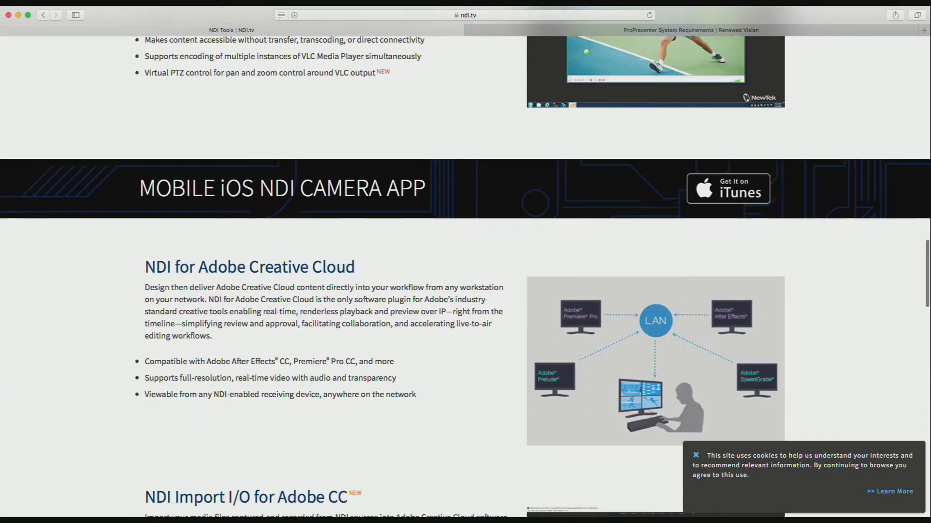
scroll("down", 3)
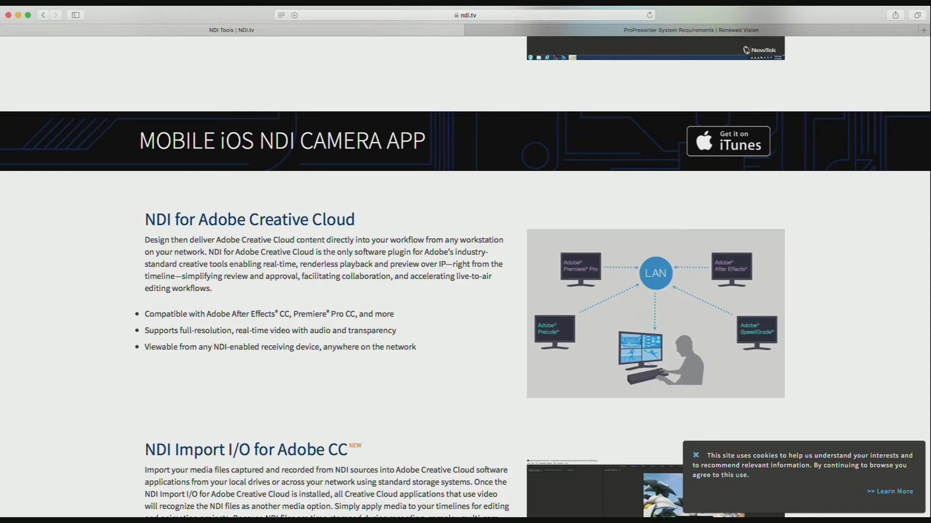
scroll("up", 3)
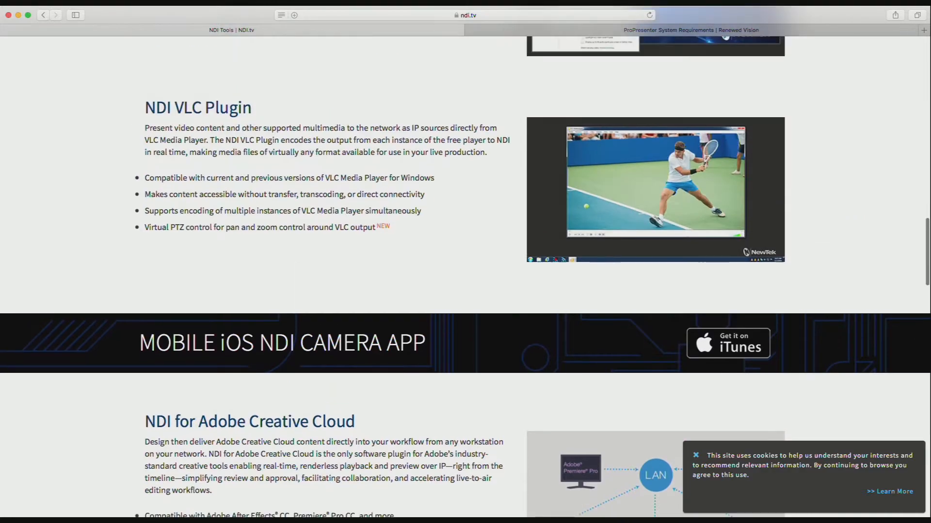
scroll("up", 3)
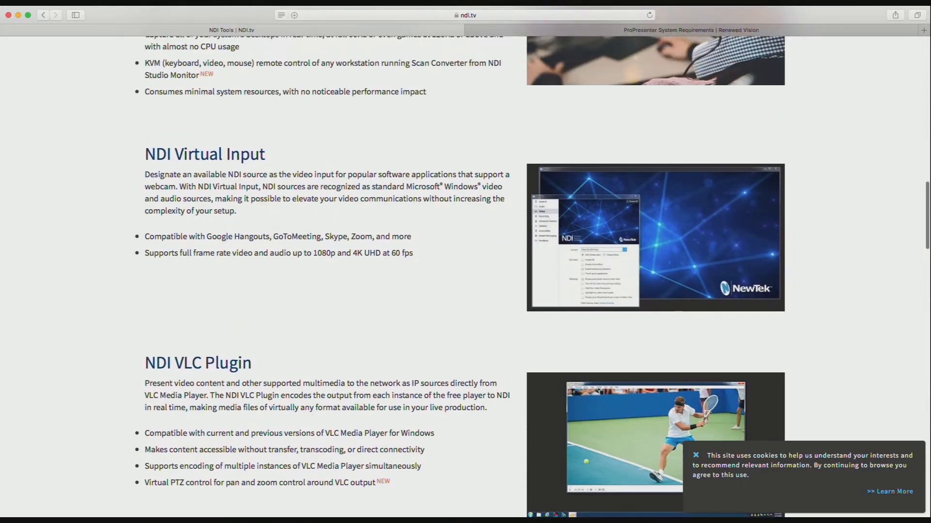
scroll("up", 3)
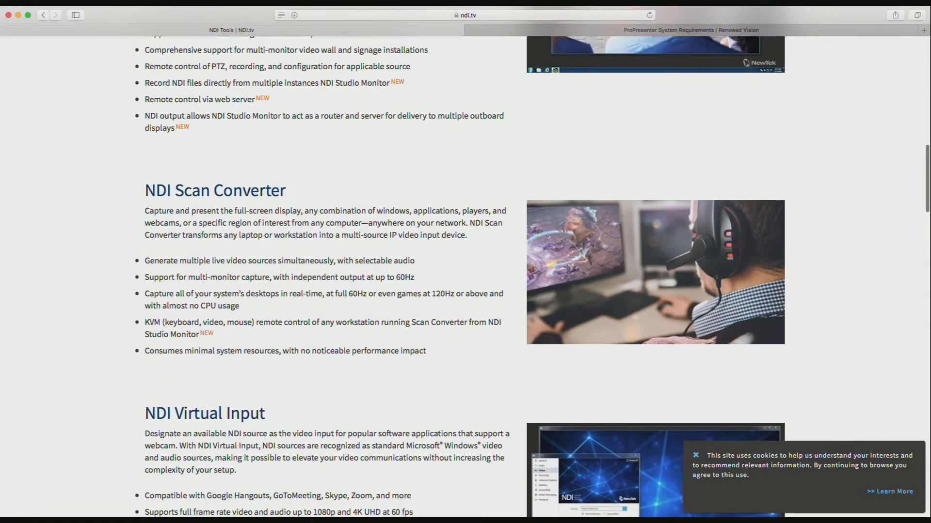
scroll("up", 3)
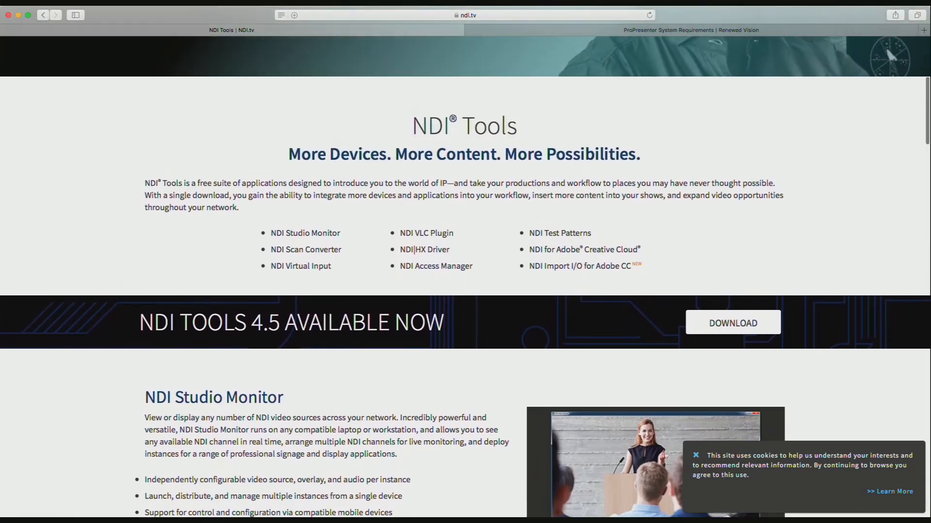
scroll("down", 3)
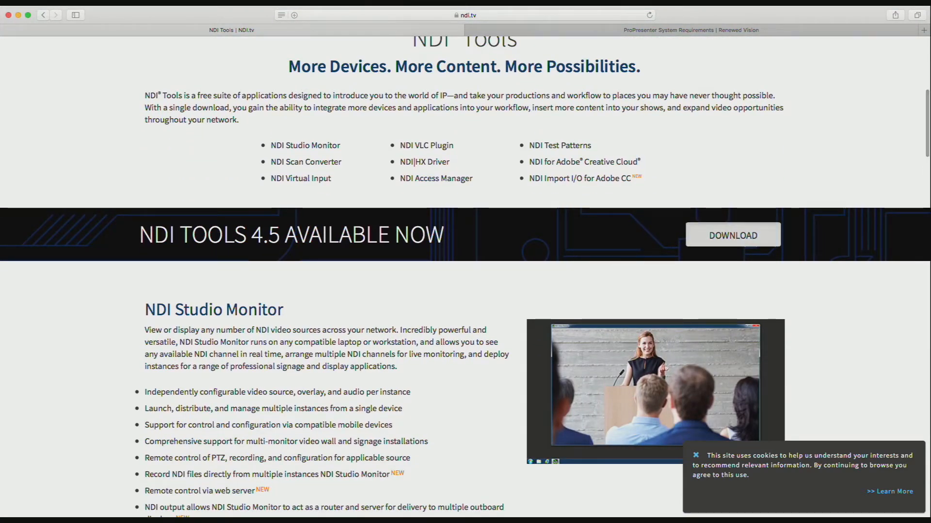
Scroll the NDI.tv page and choose the NDI Tools for Mac download.
scroll("down", 3)
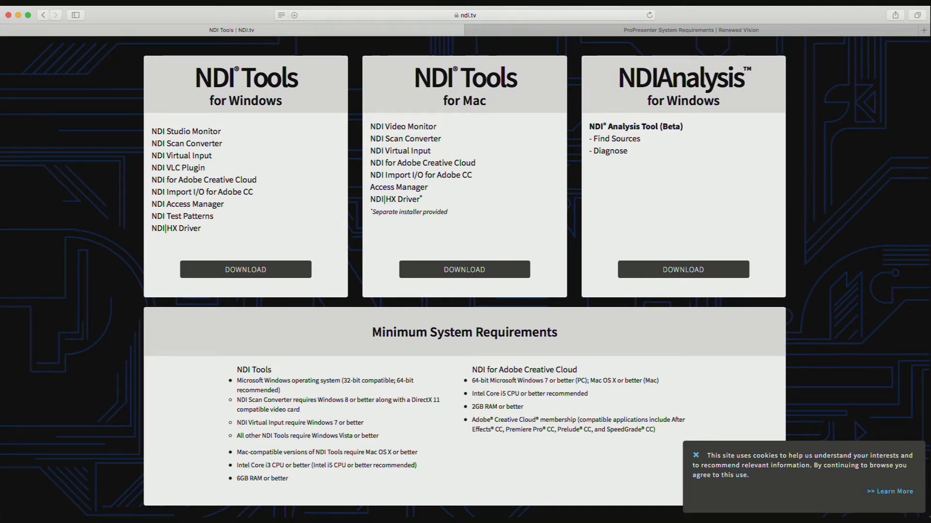
left_click(691, 30)
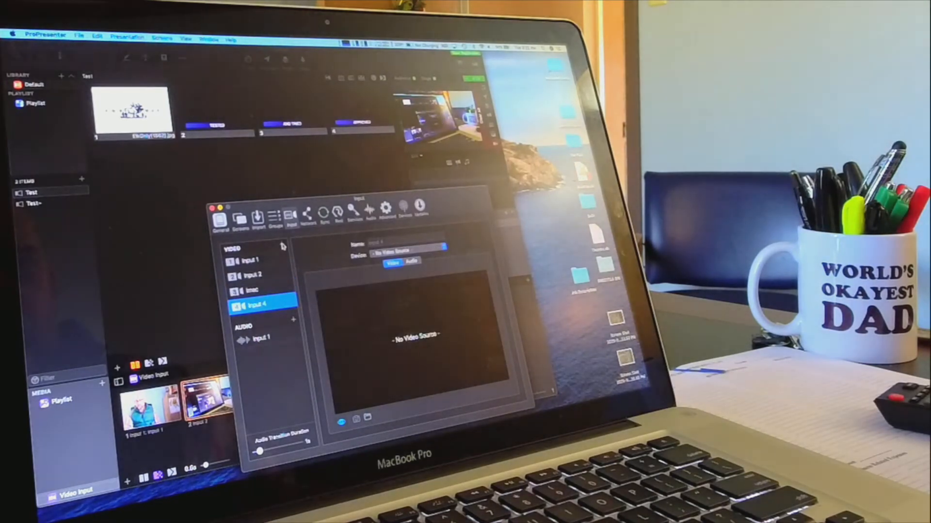
Set Input 4's device to the MacBook's NDI Scan Converter feed.
left_click(409, 251)
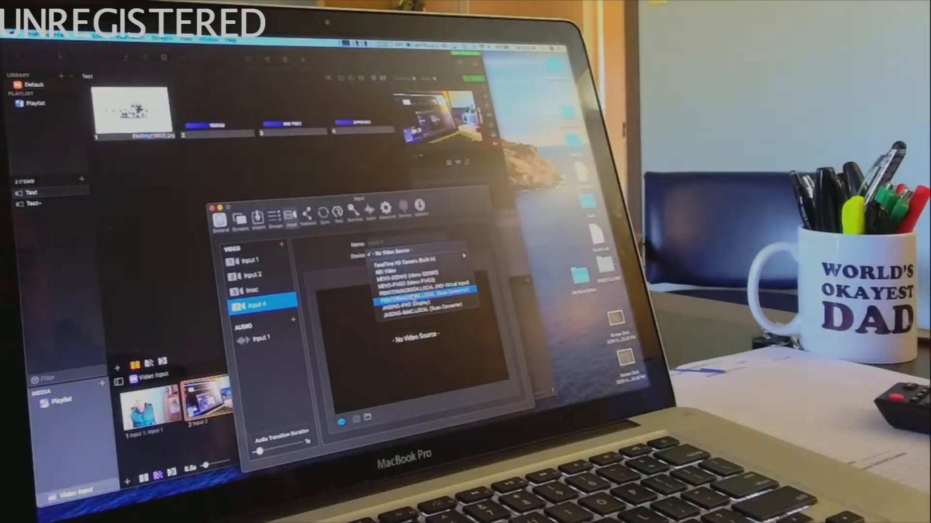
left_click(424, 300)
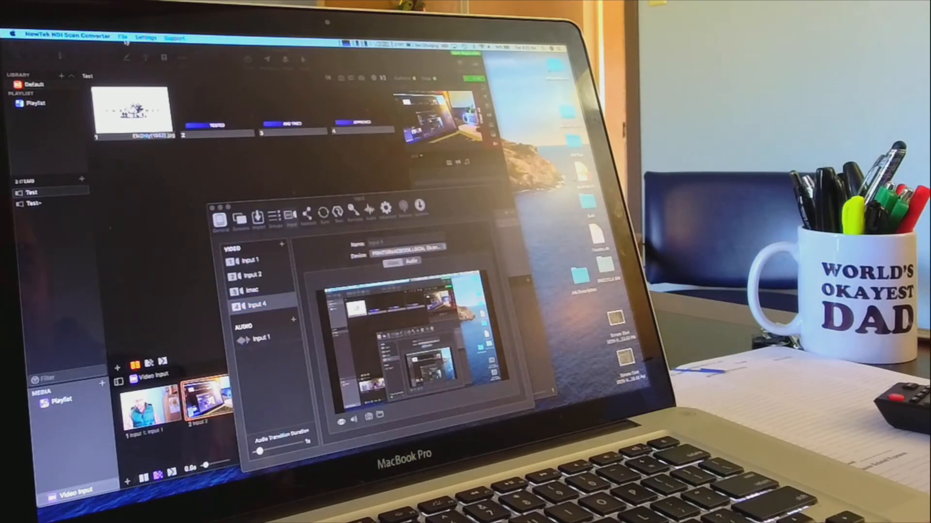
Make NDI Scan Converter capture the ProPresenter [2] (1342 x 896) window.
left_click(123, 37)
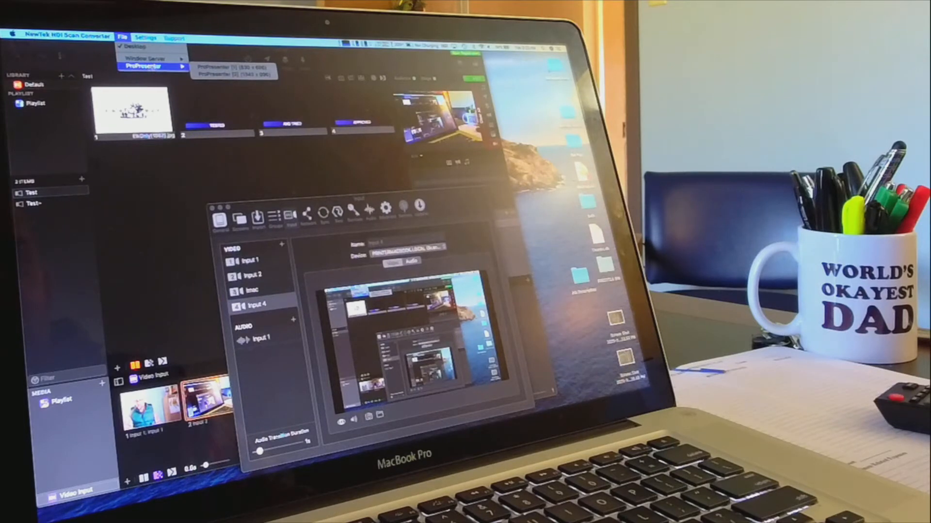
mouse_move(231, 75)
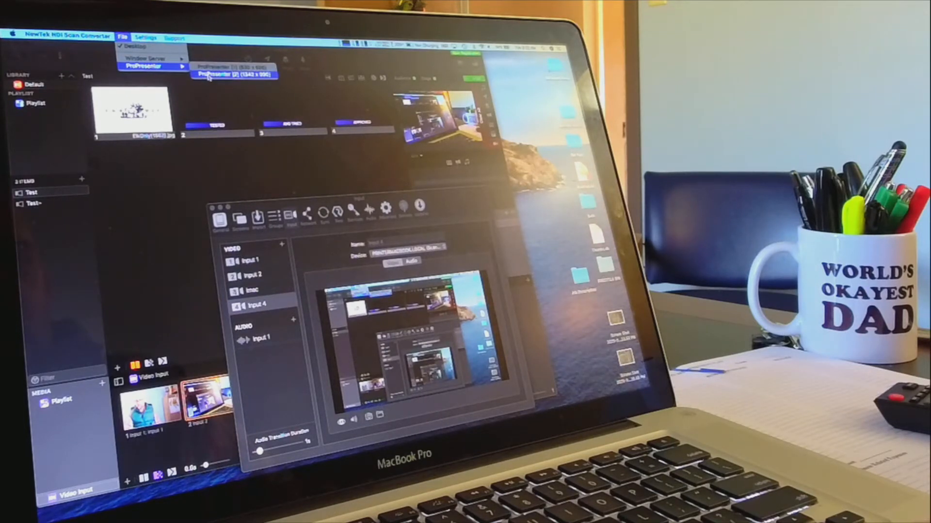
left_click(229, 74)
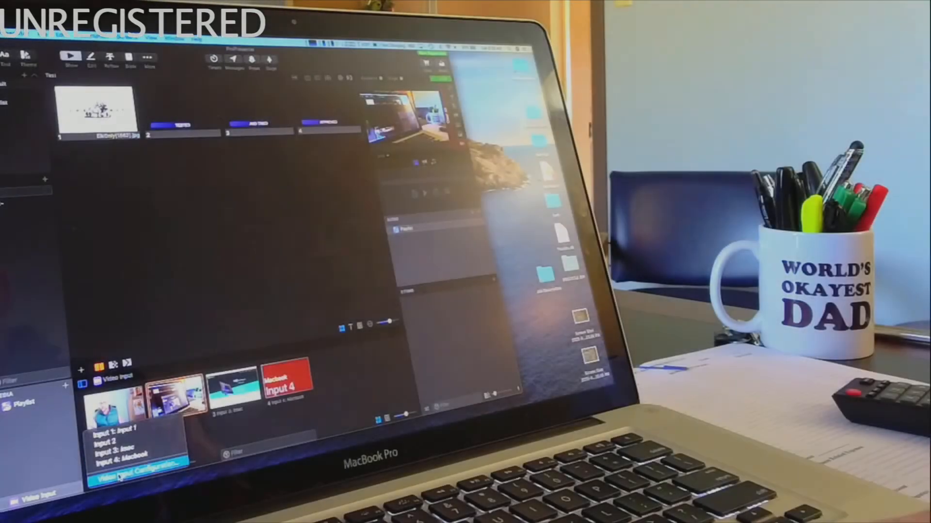
Reopen Video Input Configuration from the Video Input bin's input menu.
left_click(130, 476)
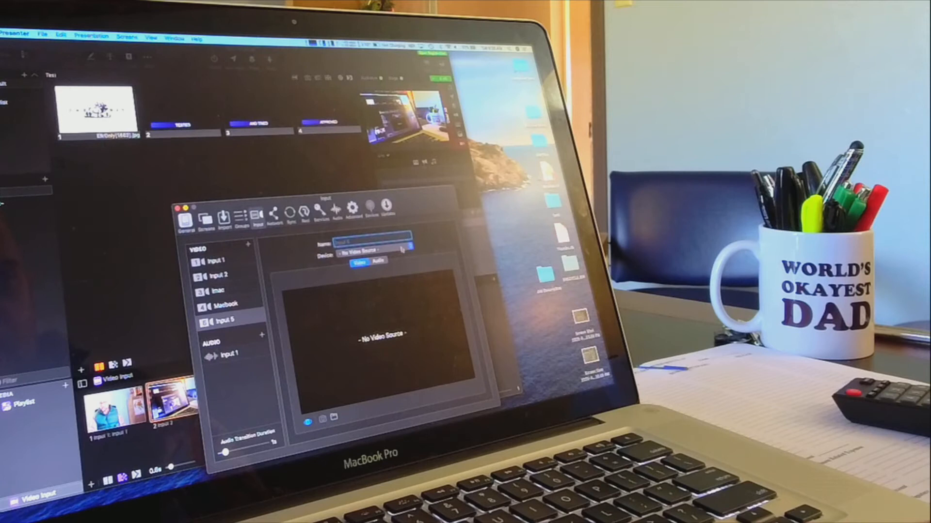
Set Input 5's device to the iPhone (NDI HX Camera) source.
left_click(378, 250)
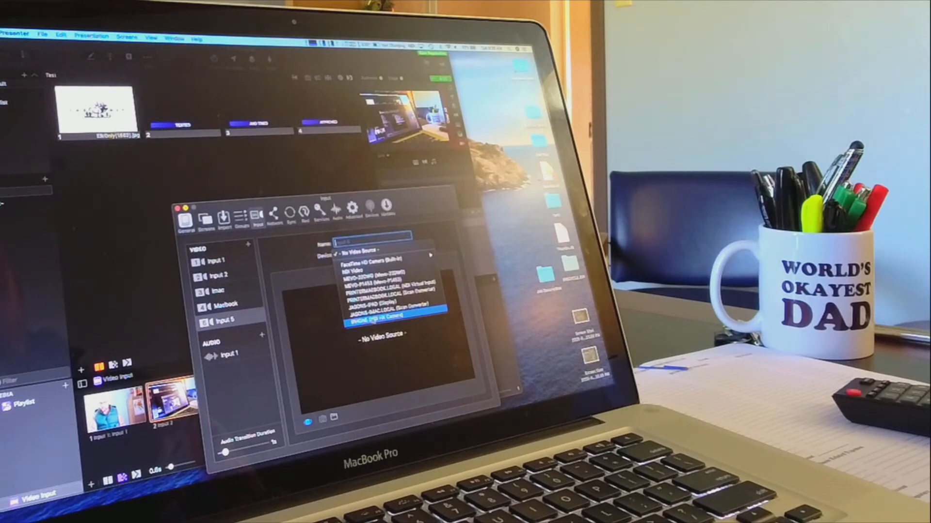
left_click(394, 320)
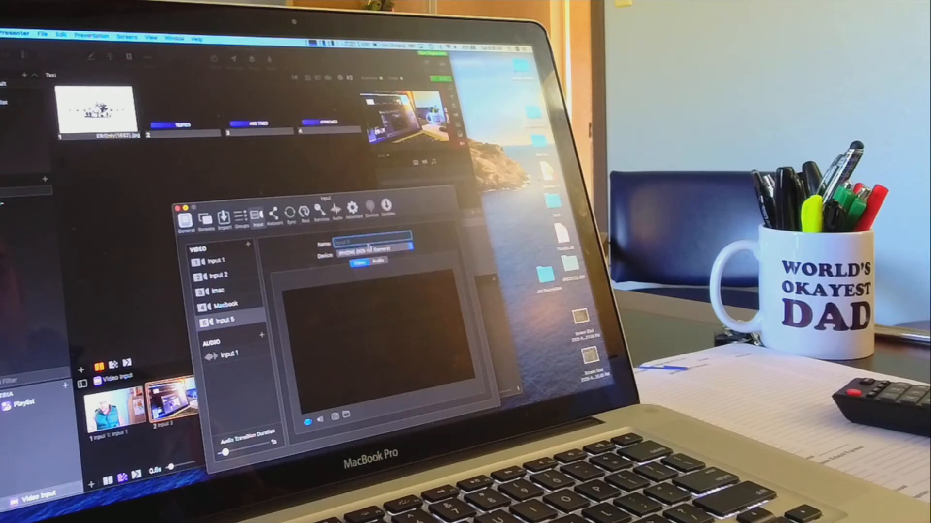